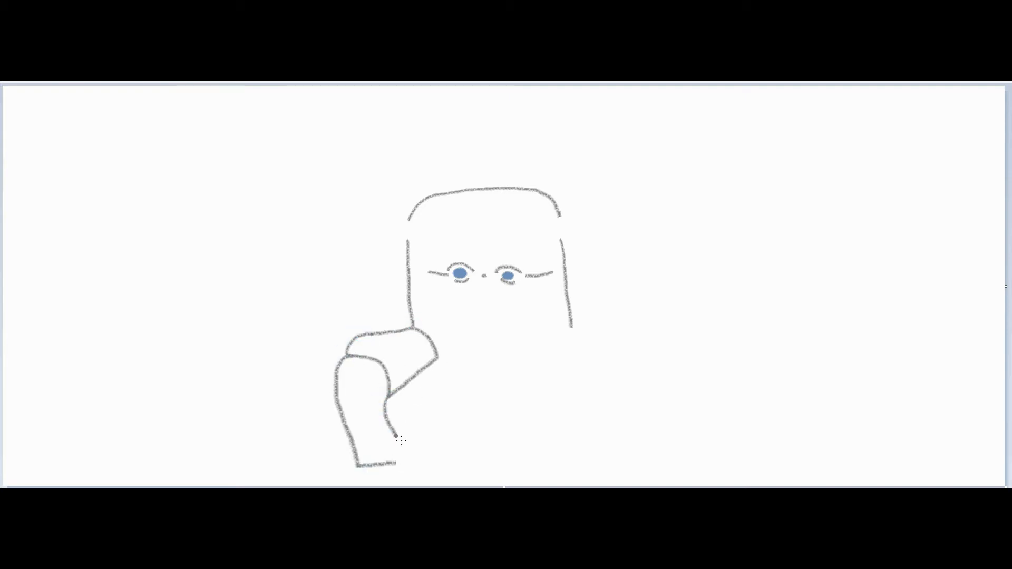
Finish the chair's outline and fill its back, seat and armrest with gray.
left_click_drag(562, 336, 620, 387)
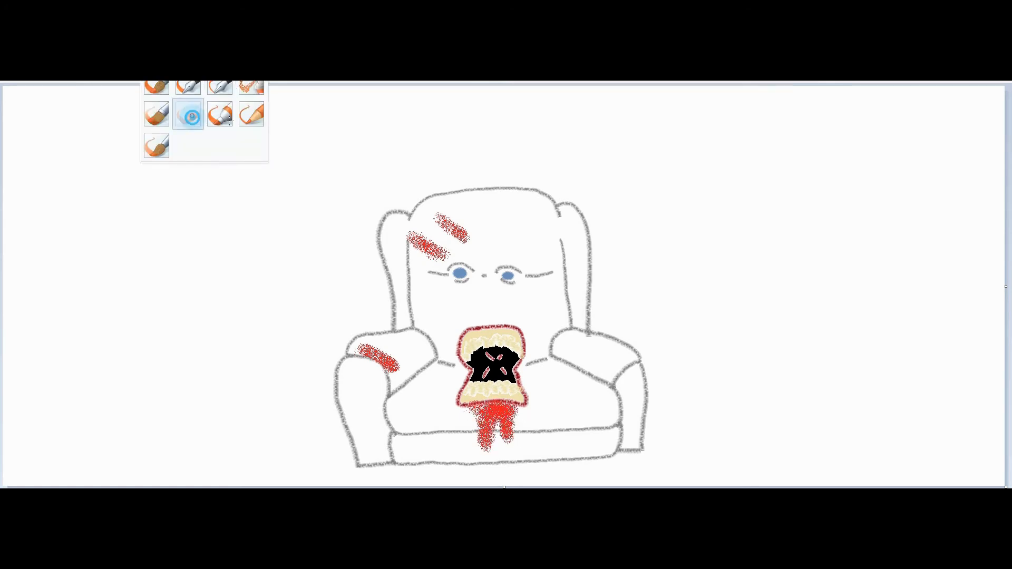
left_click(594, 354)
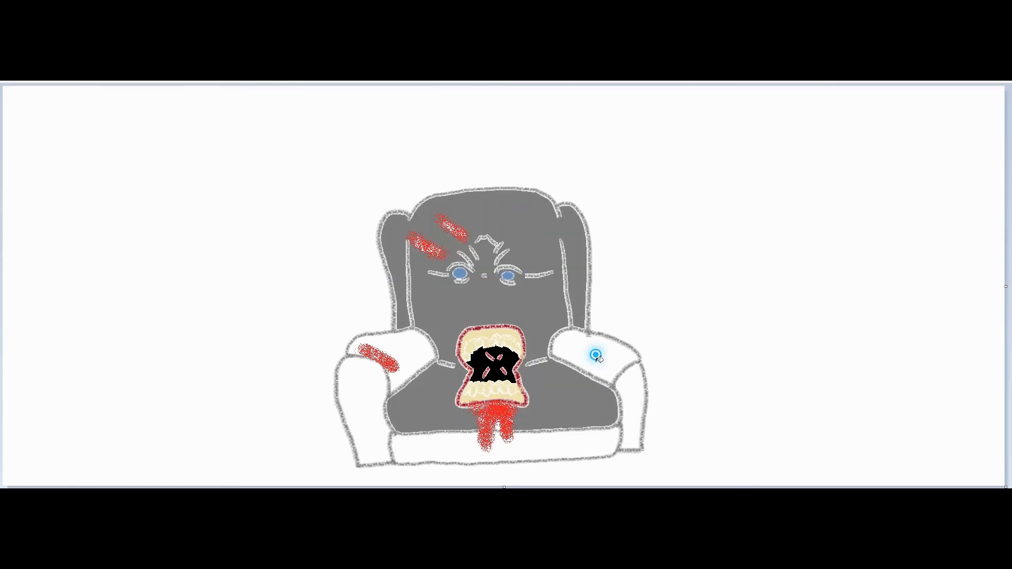
left_click(597, 354)
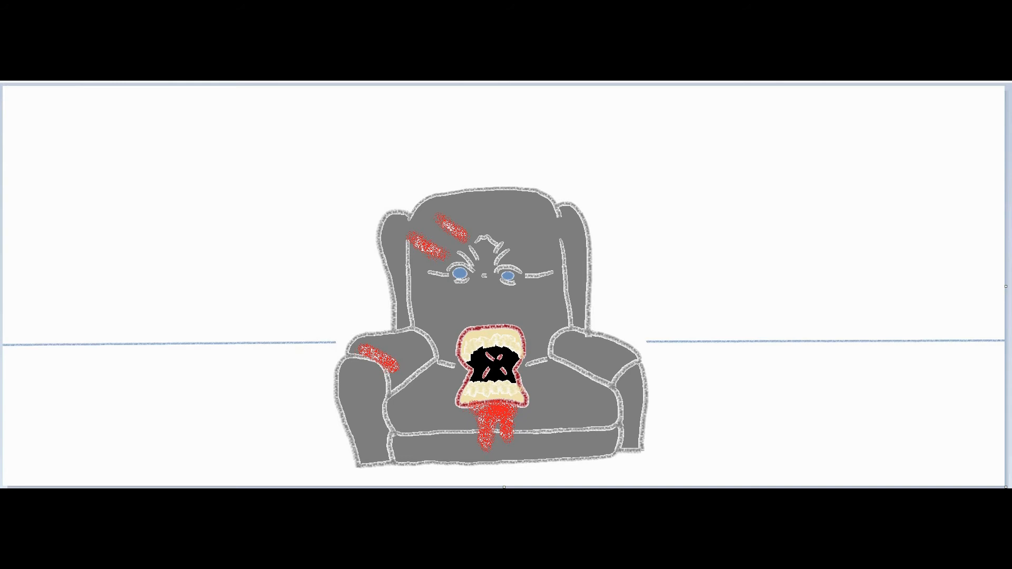